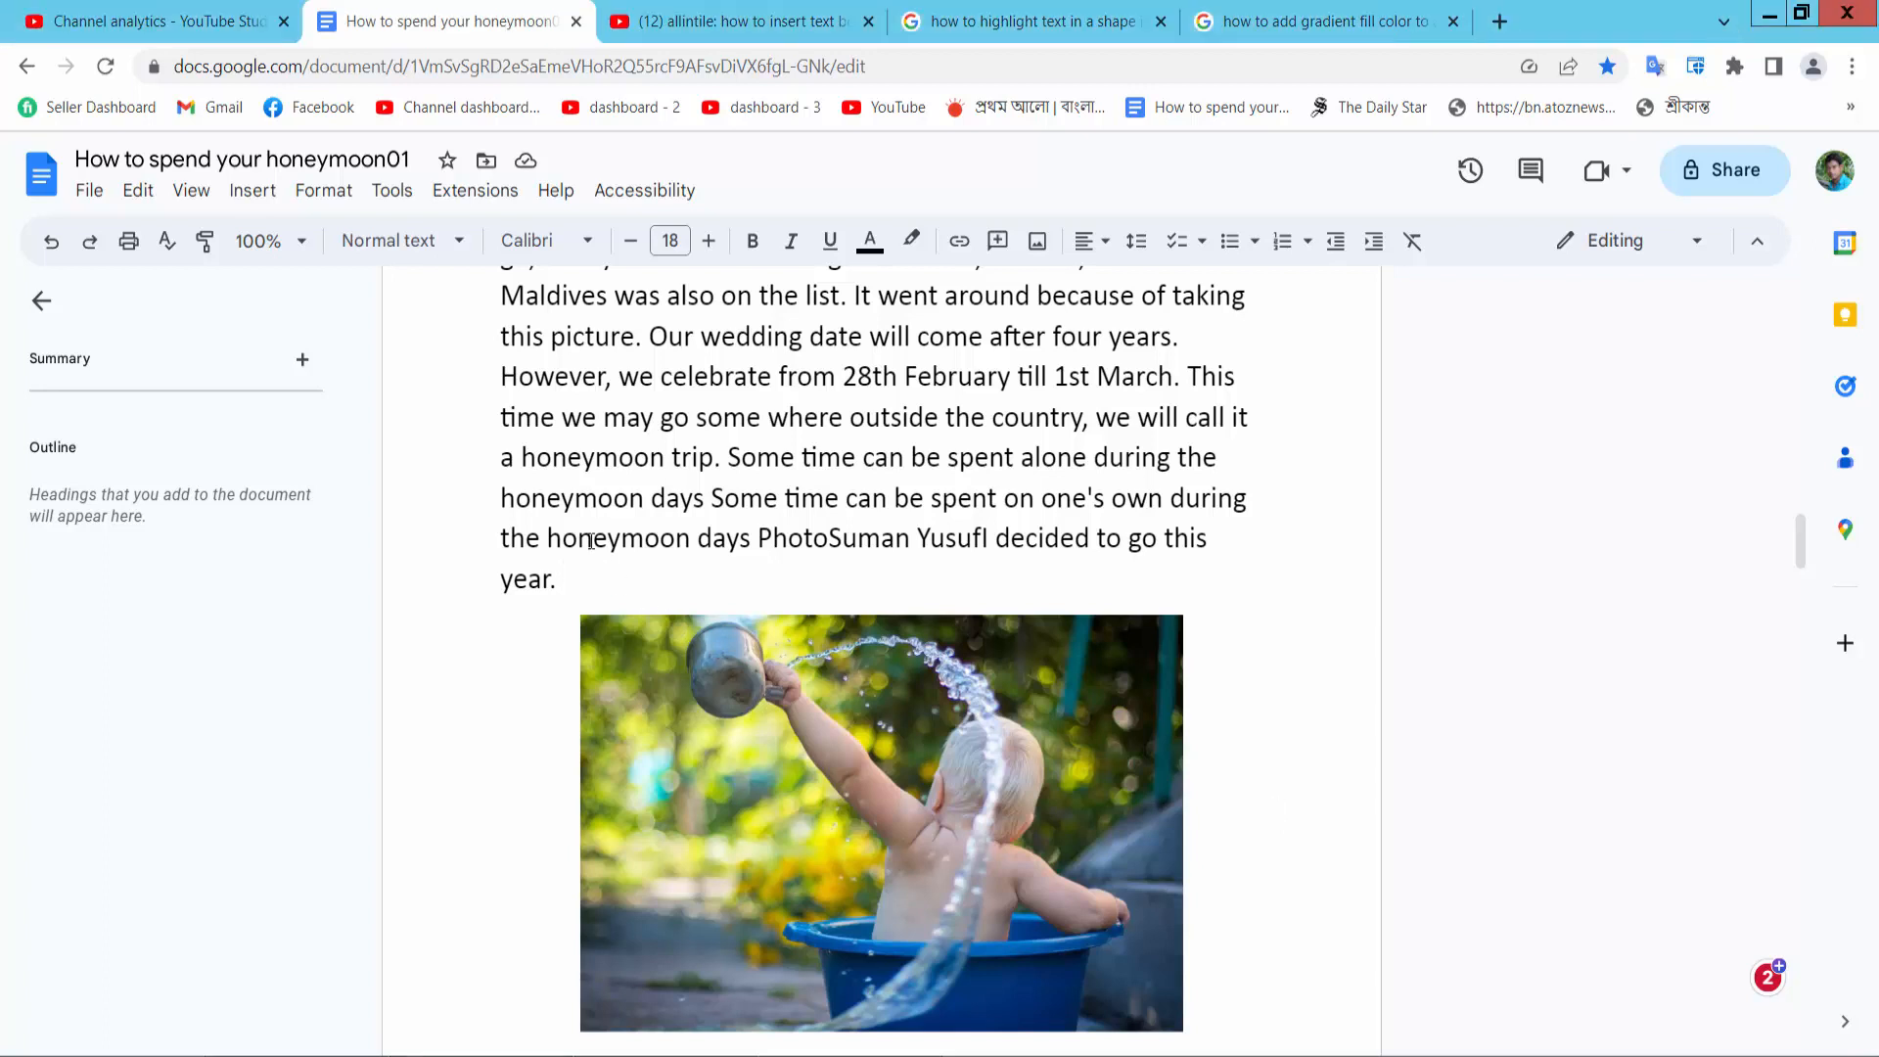
Start a new blank drawing from the Insert menu.
left_click(252, 190)
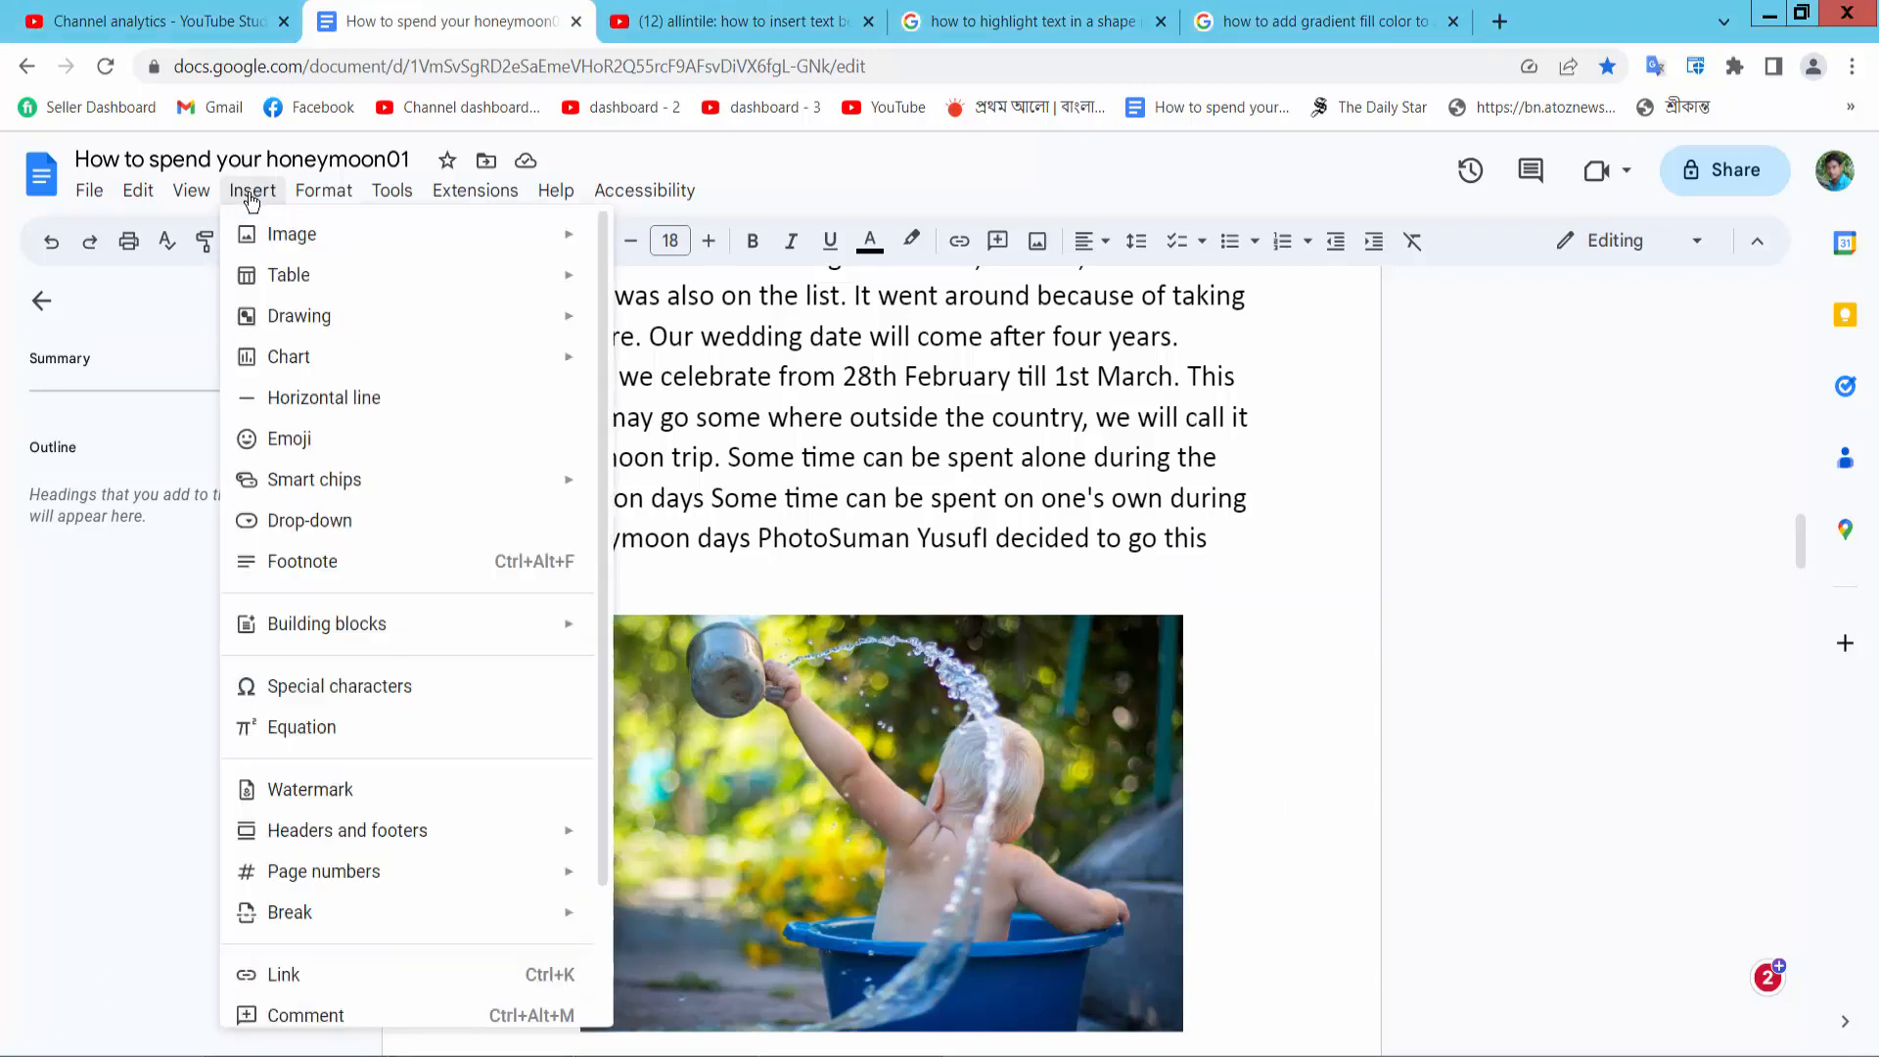
mouse_move(298, 316)
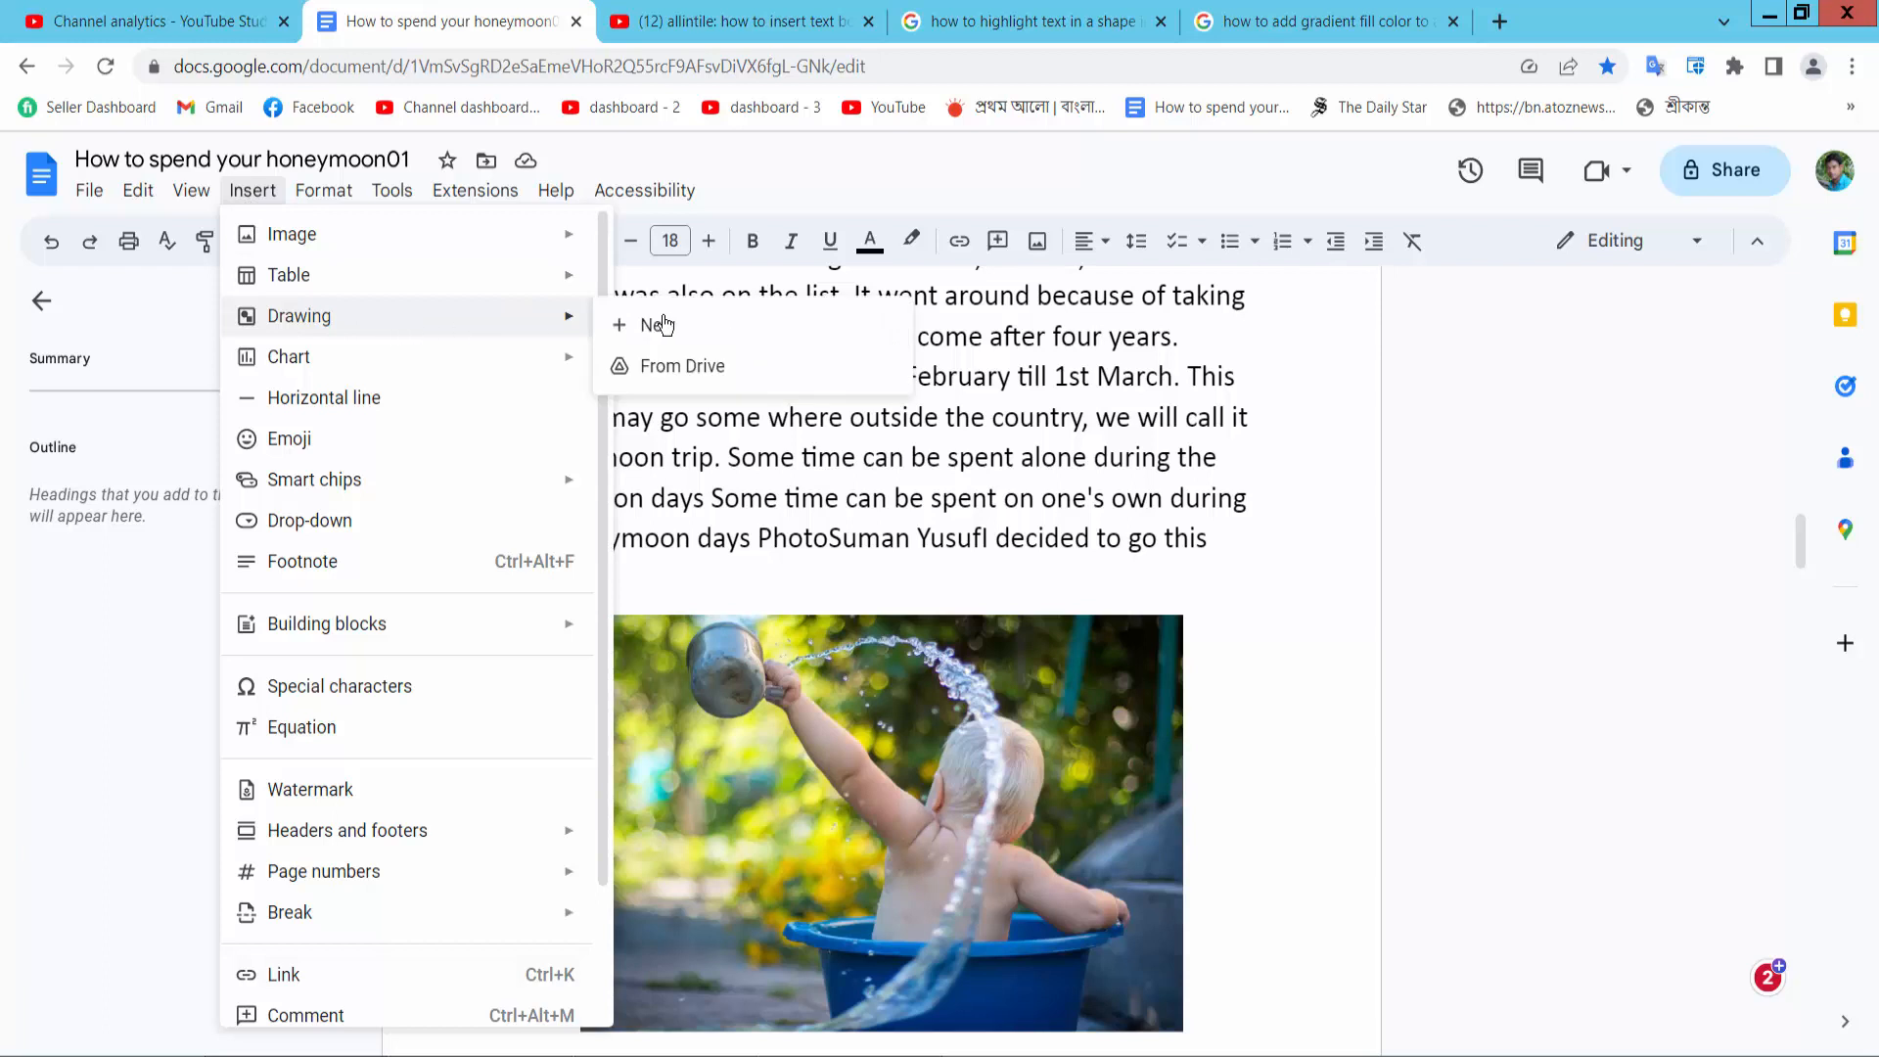
left_click(657, 325)
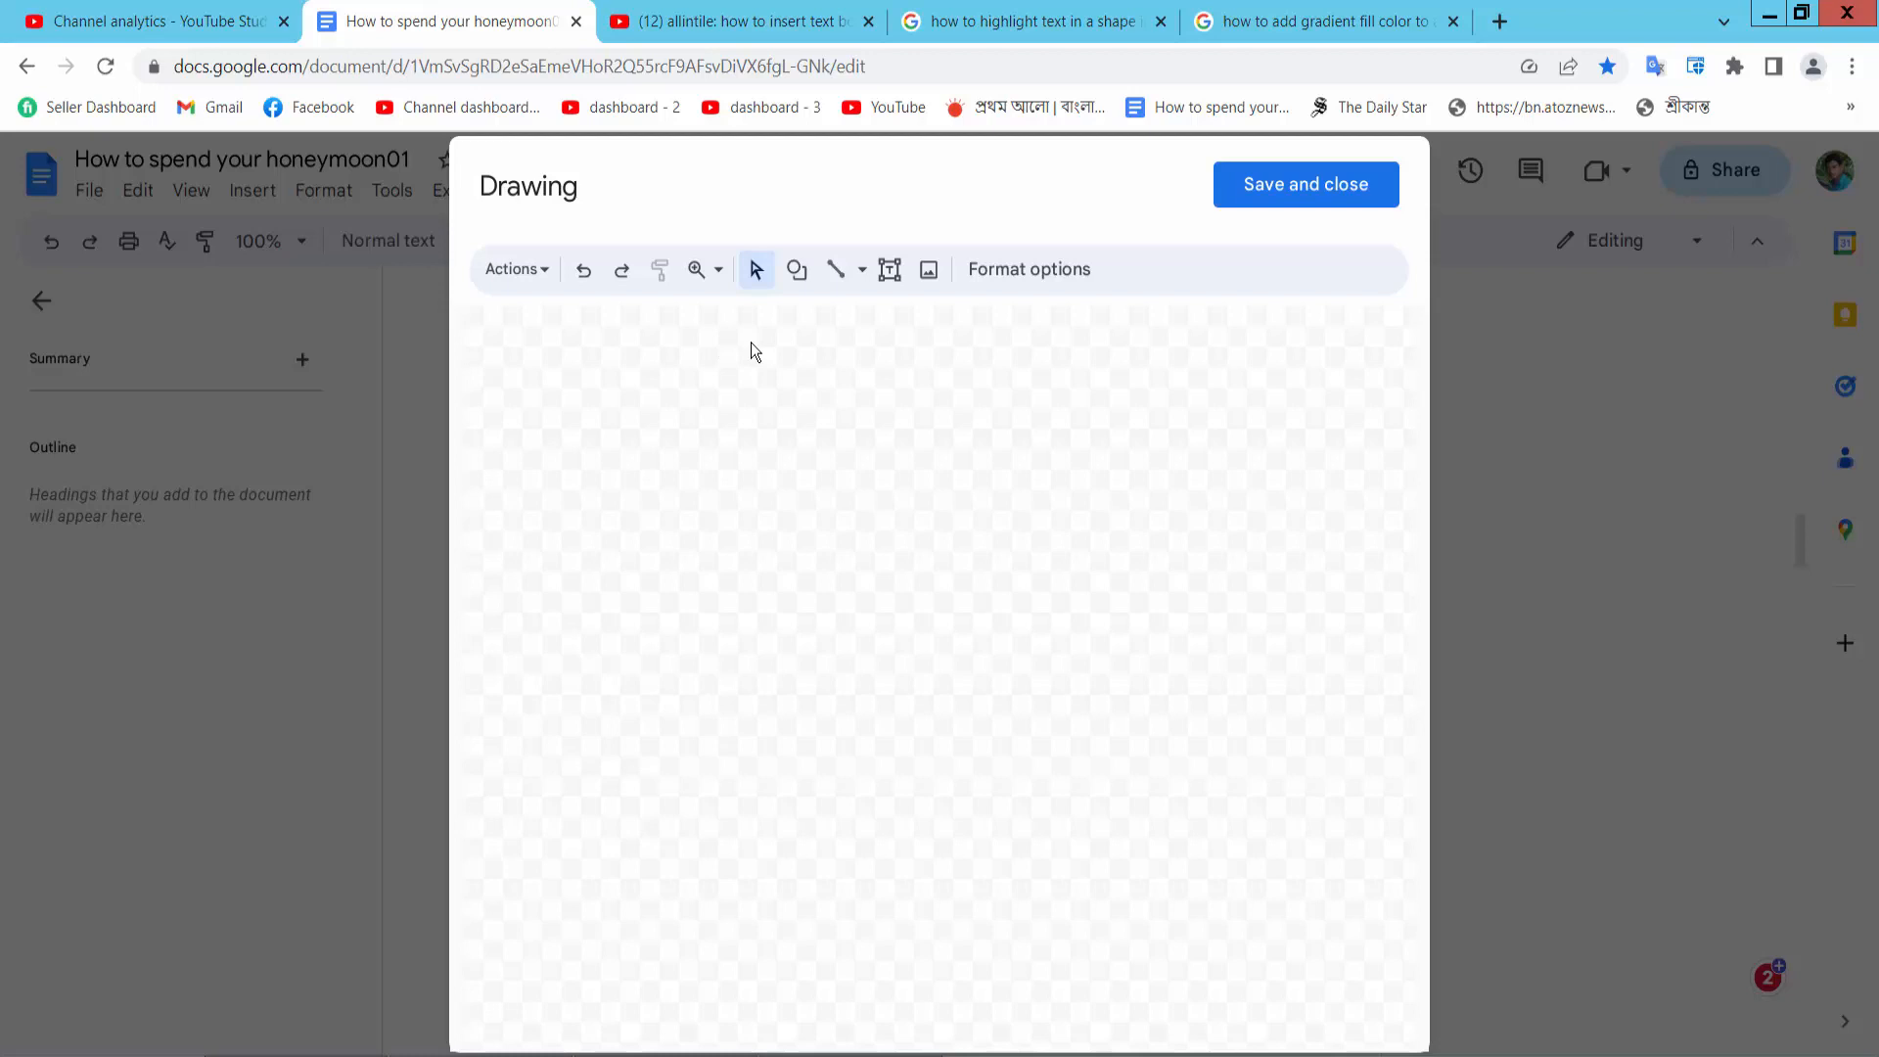
Draw a tall downward-pointing arrow shape from the Arrows library onto the canvas.
left_click(796, 268)
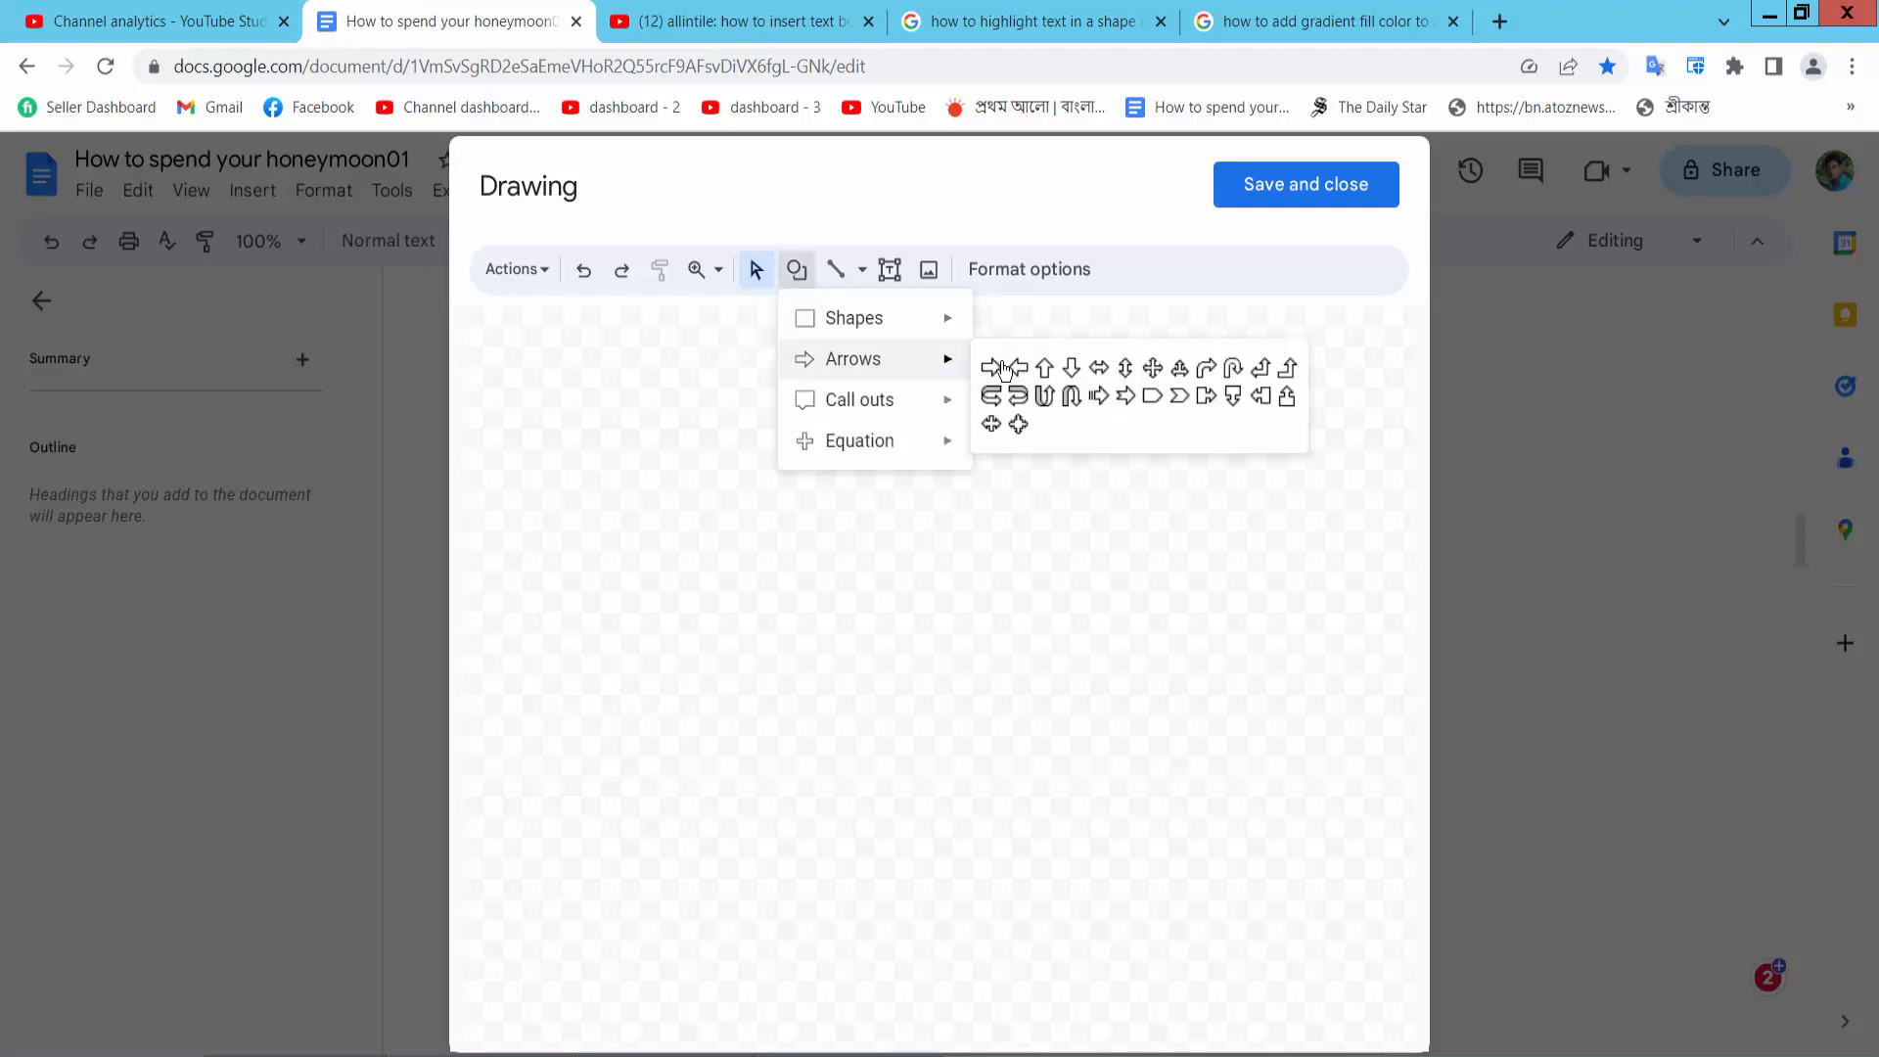
left_click(1000, 366)
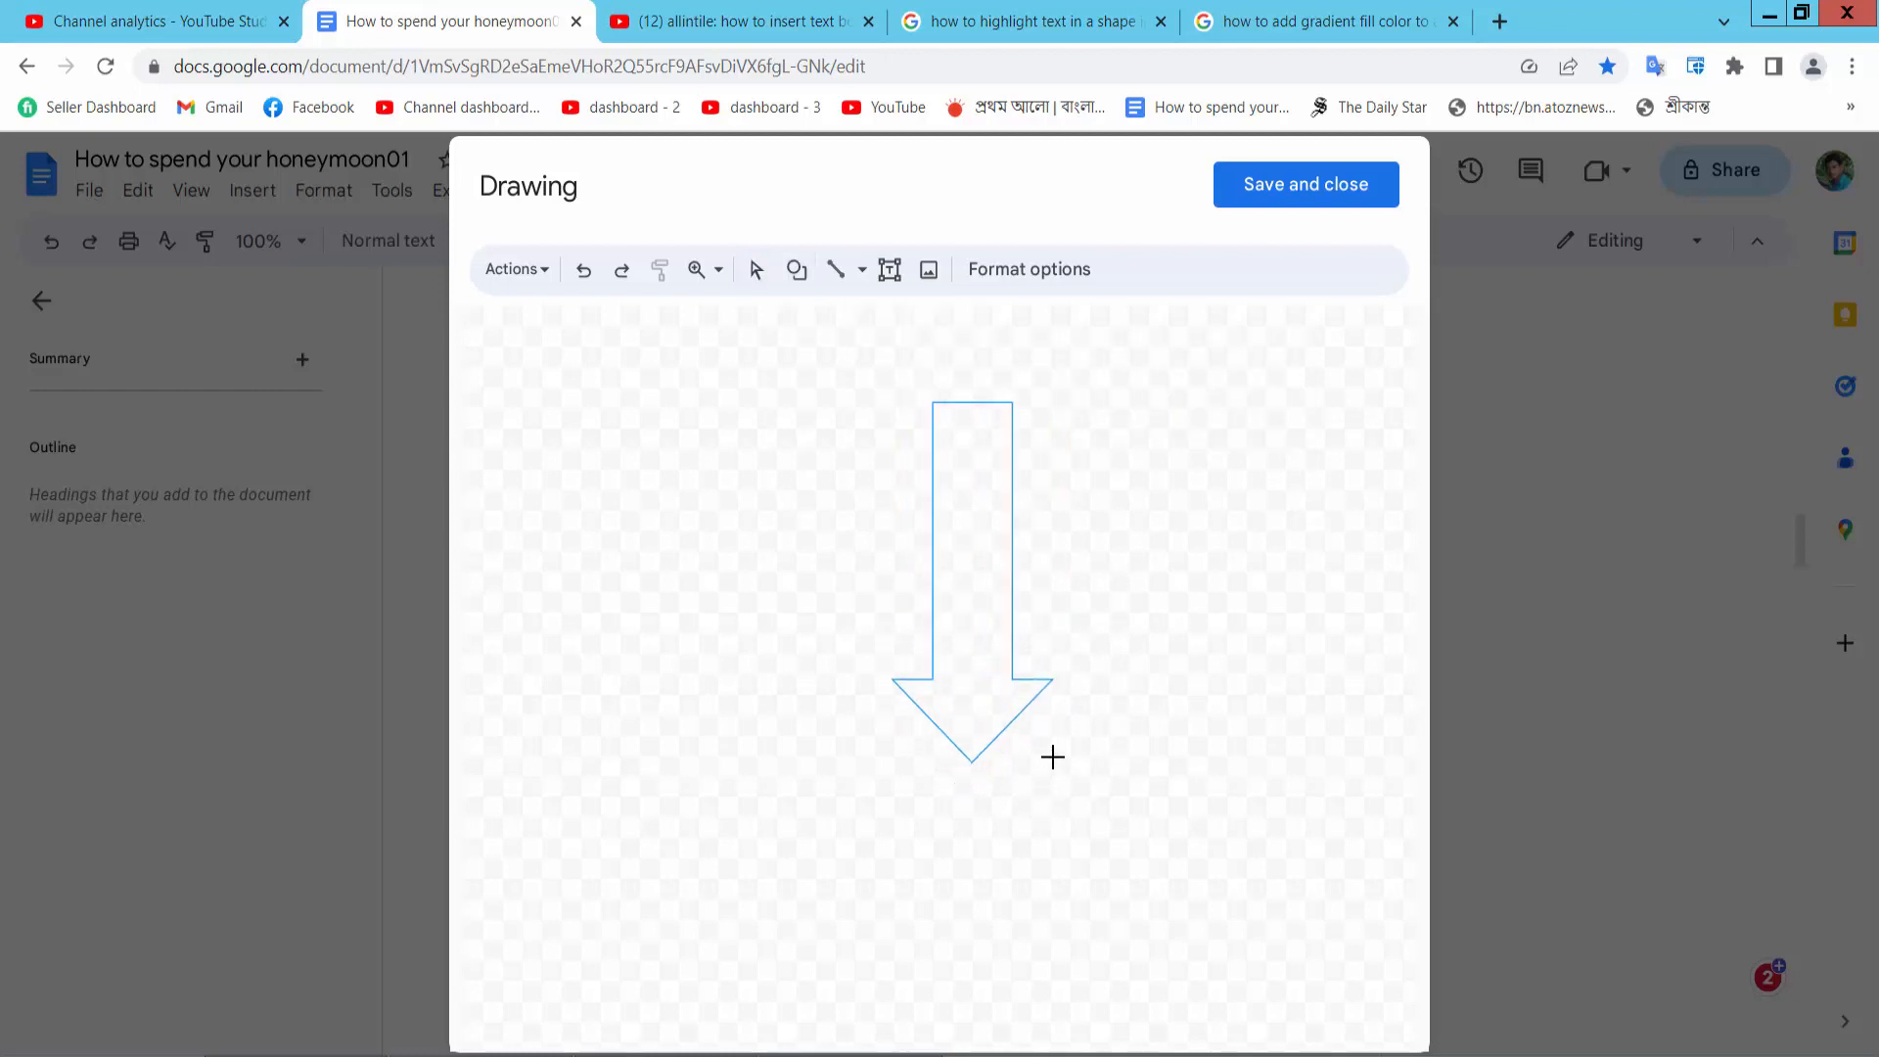
left_click(972, 575)
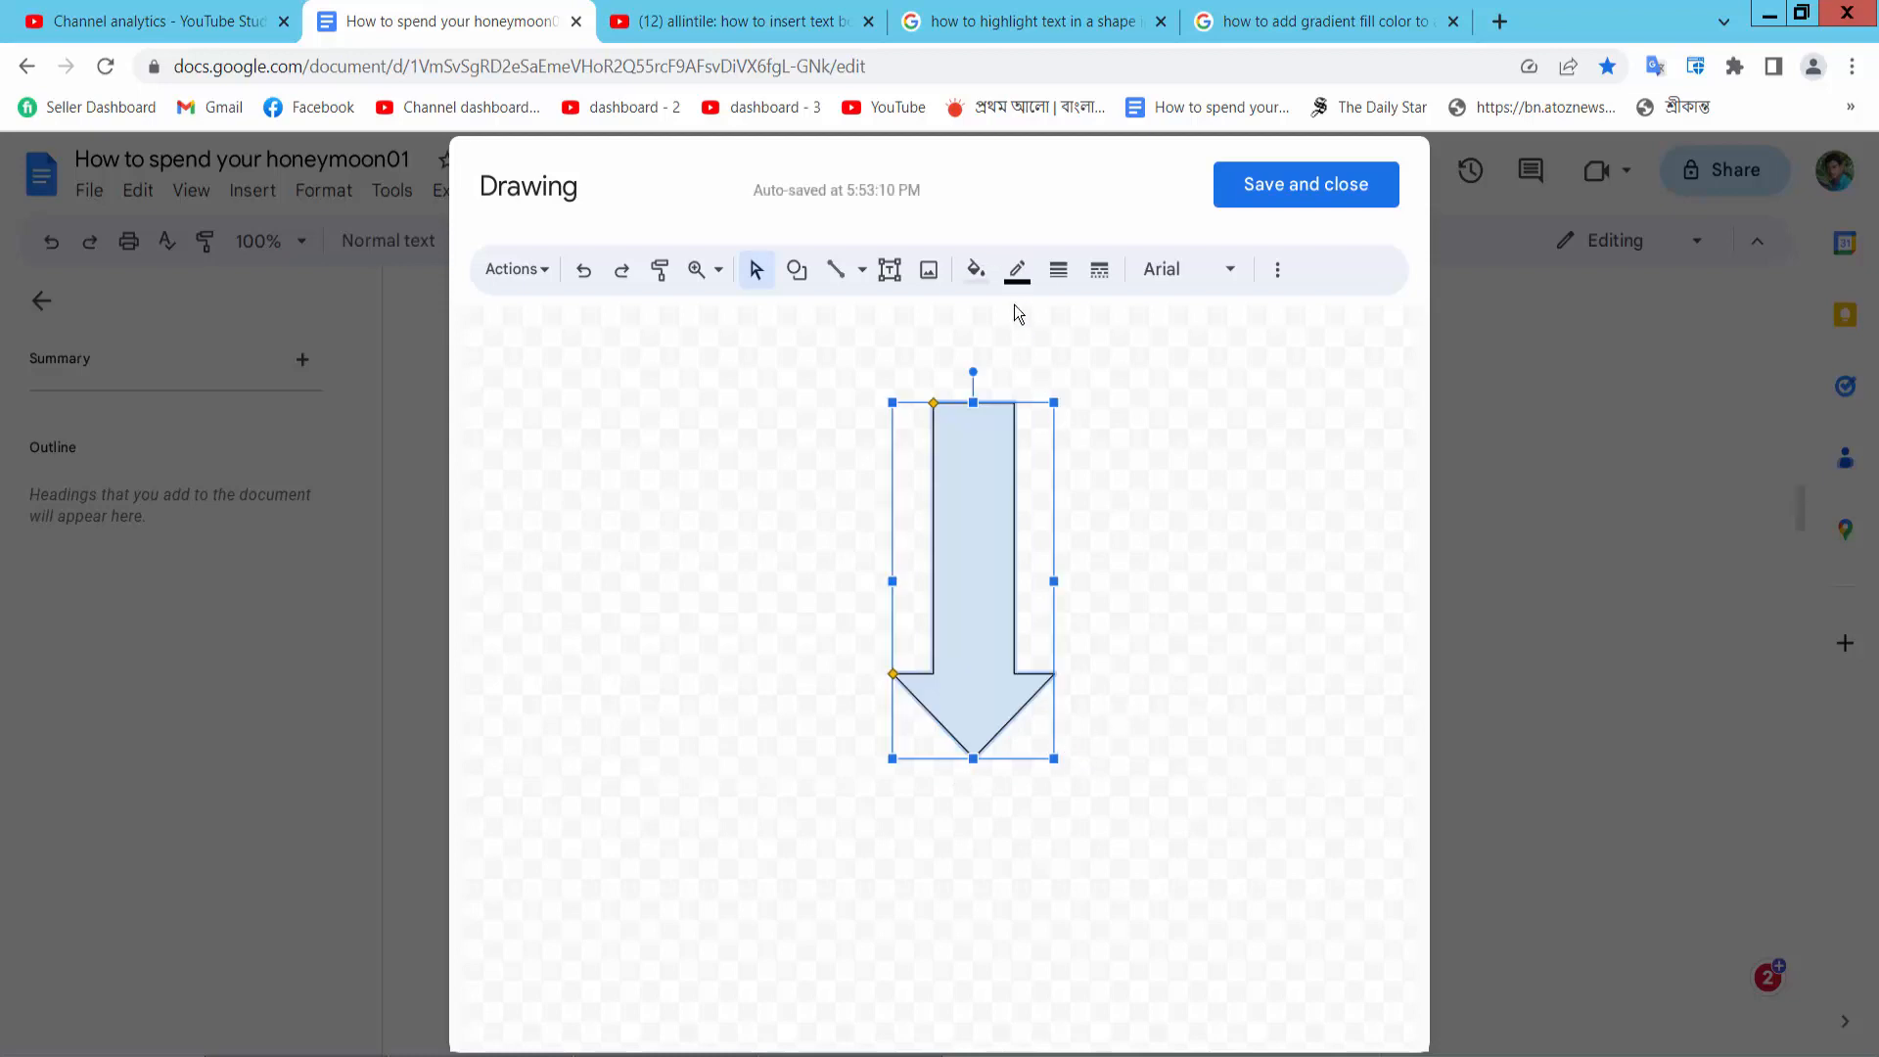
Give the arrow a thick red border and a blue fill, then Save and close into the document.
left_click(1016, 268)
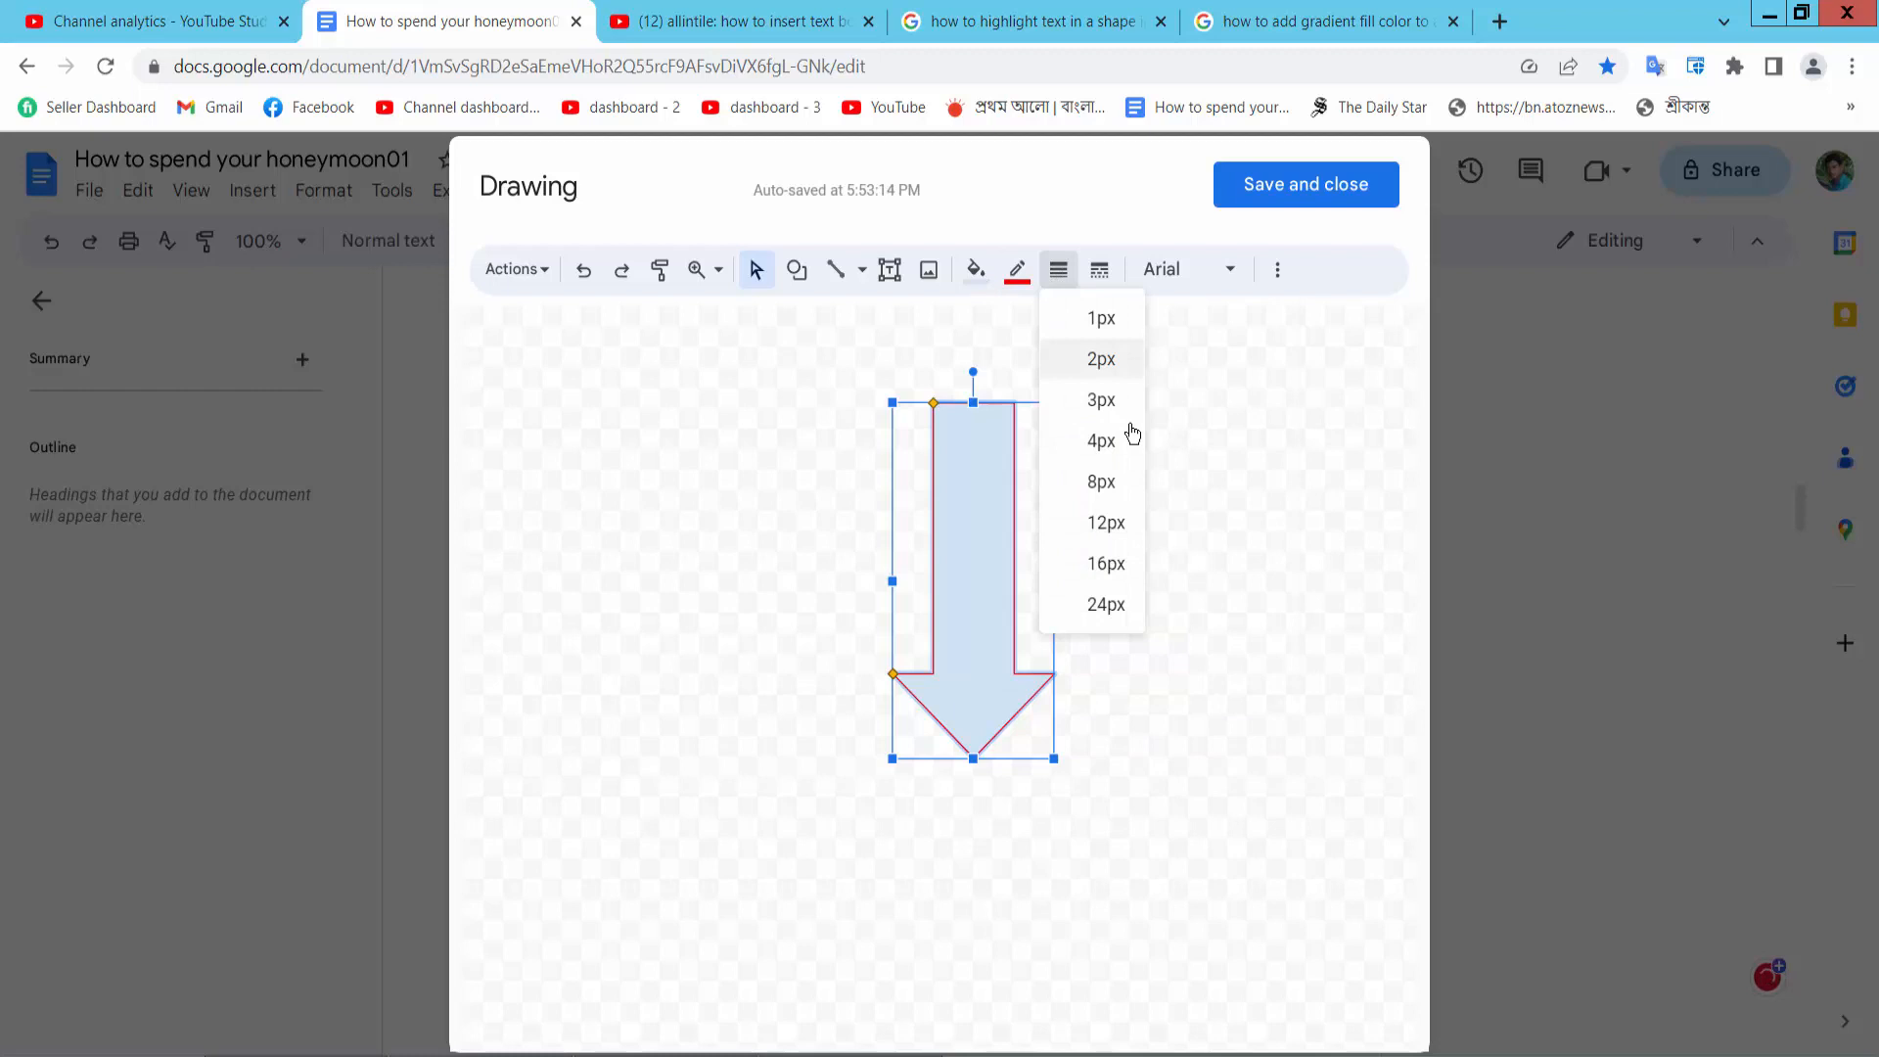
left_click(975, 268)
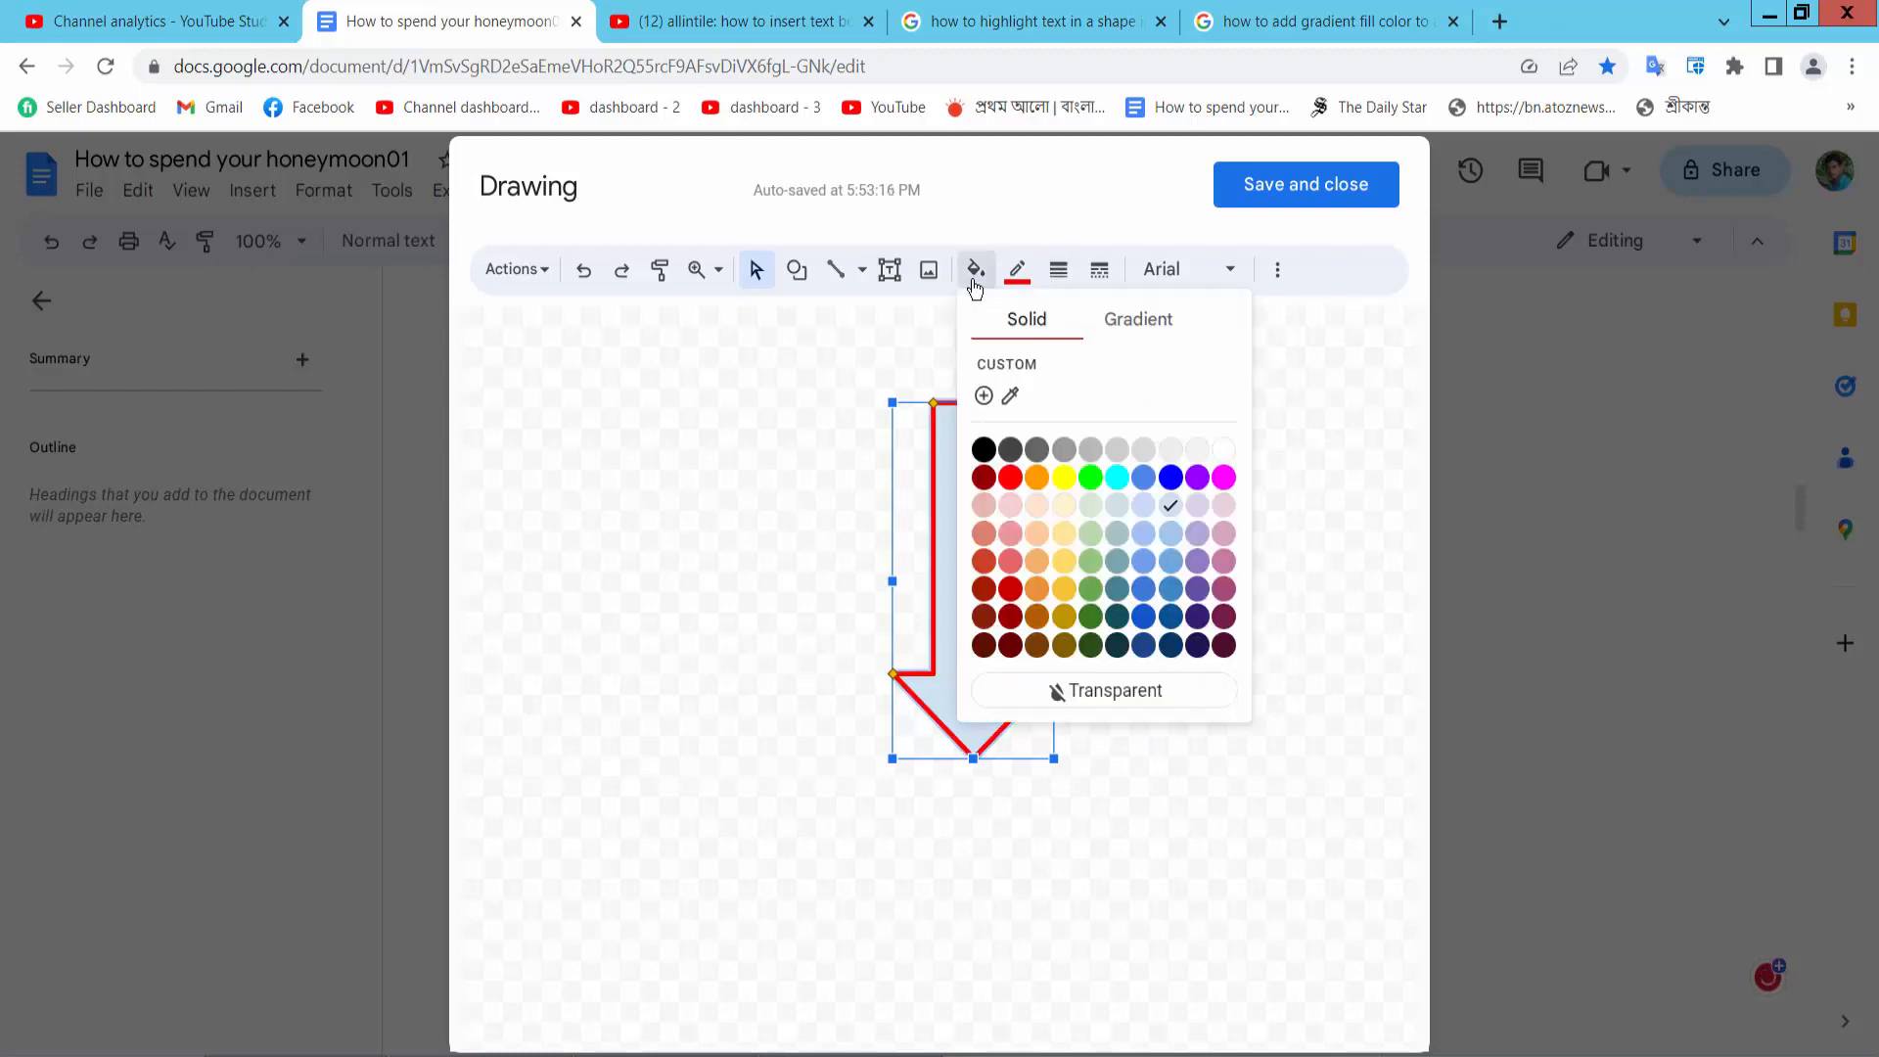
left_click(1221, 476)
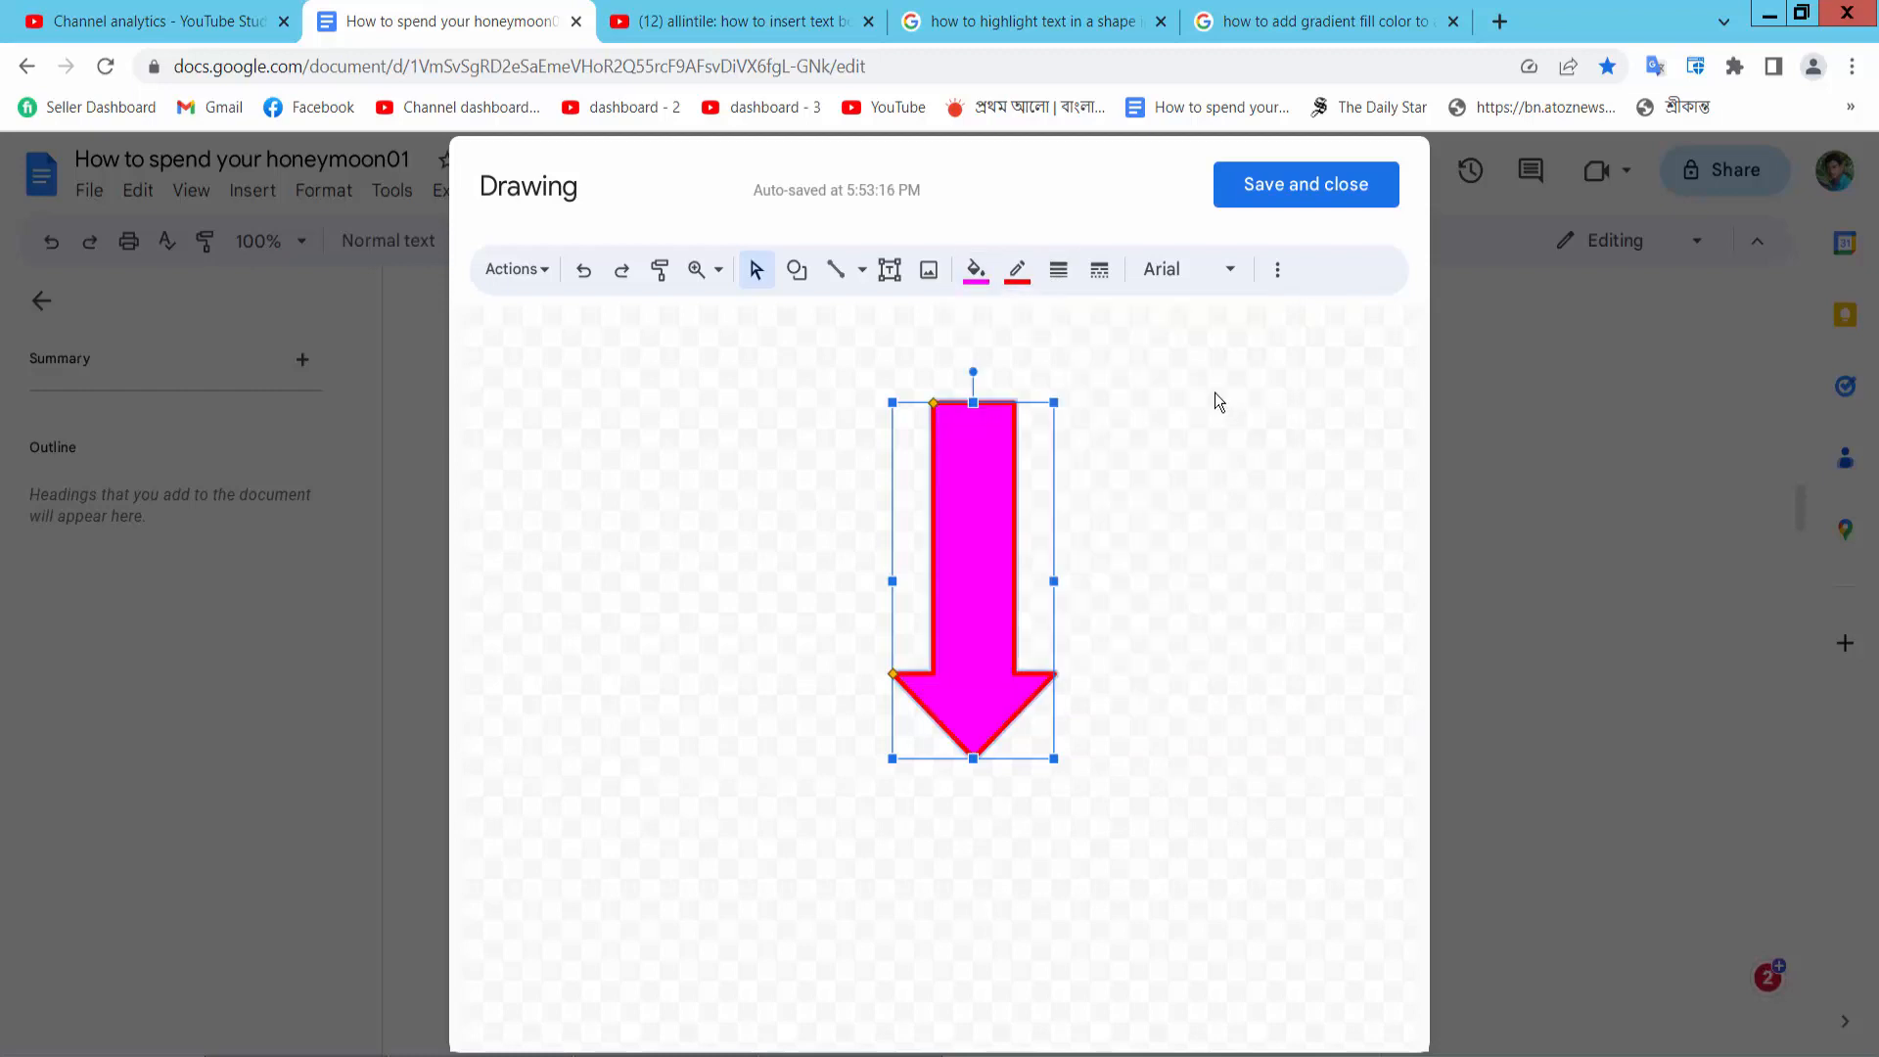
left_click(975, 268)
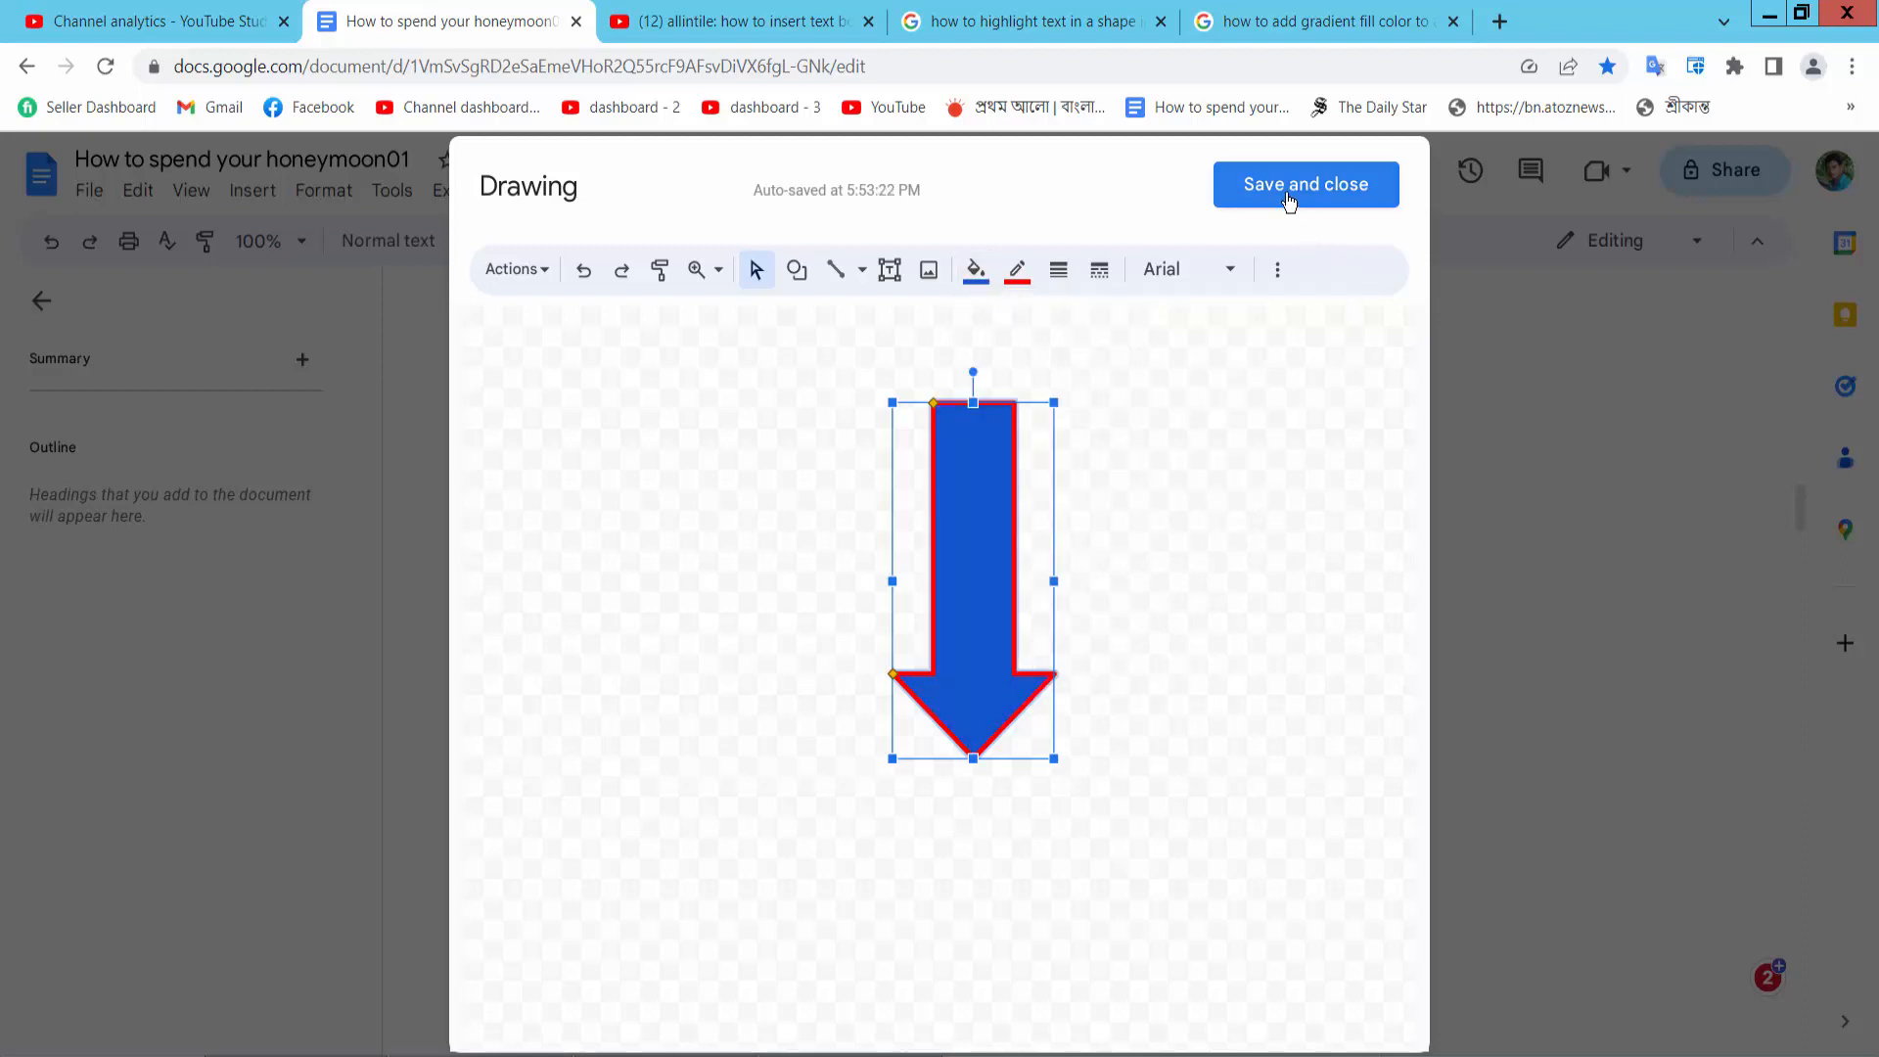
left_click(1306, 184)
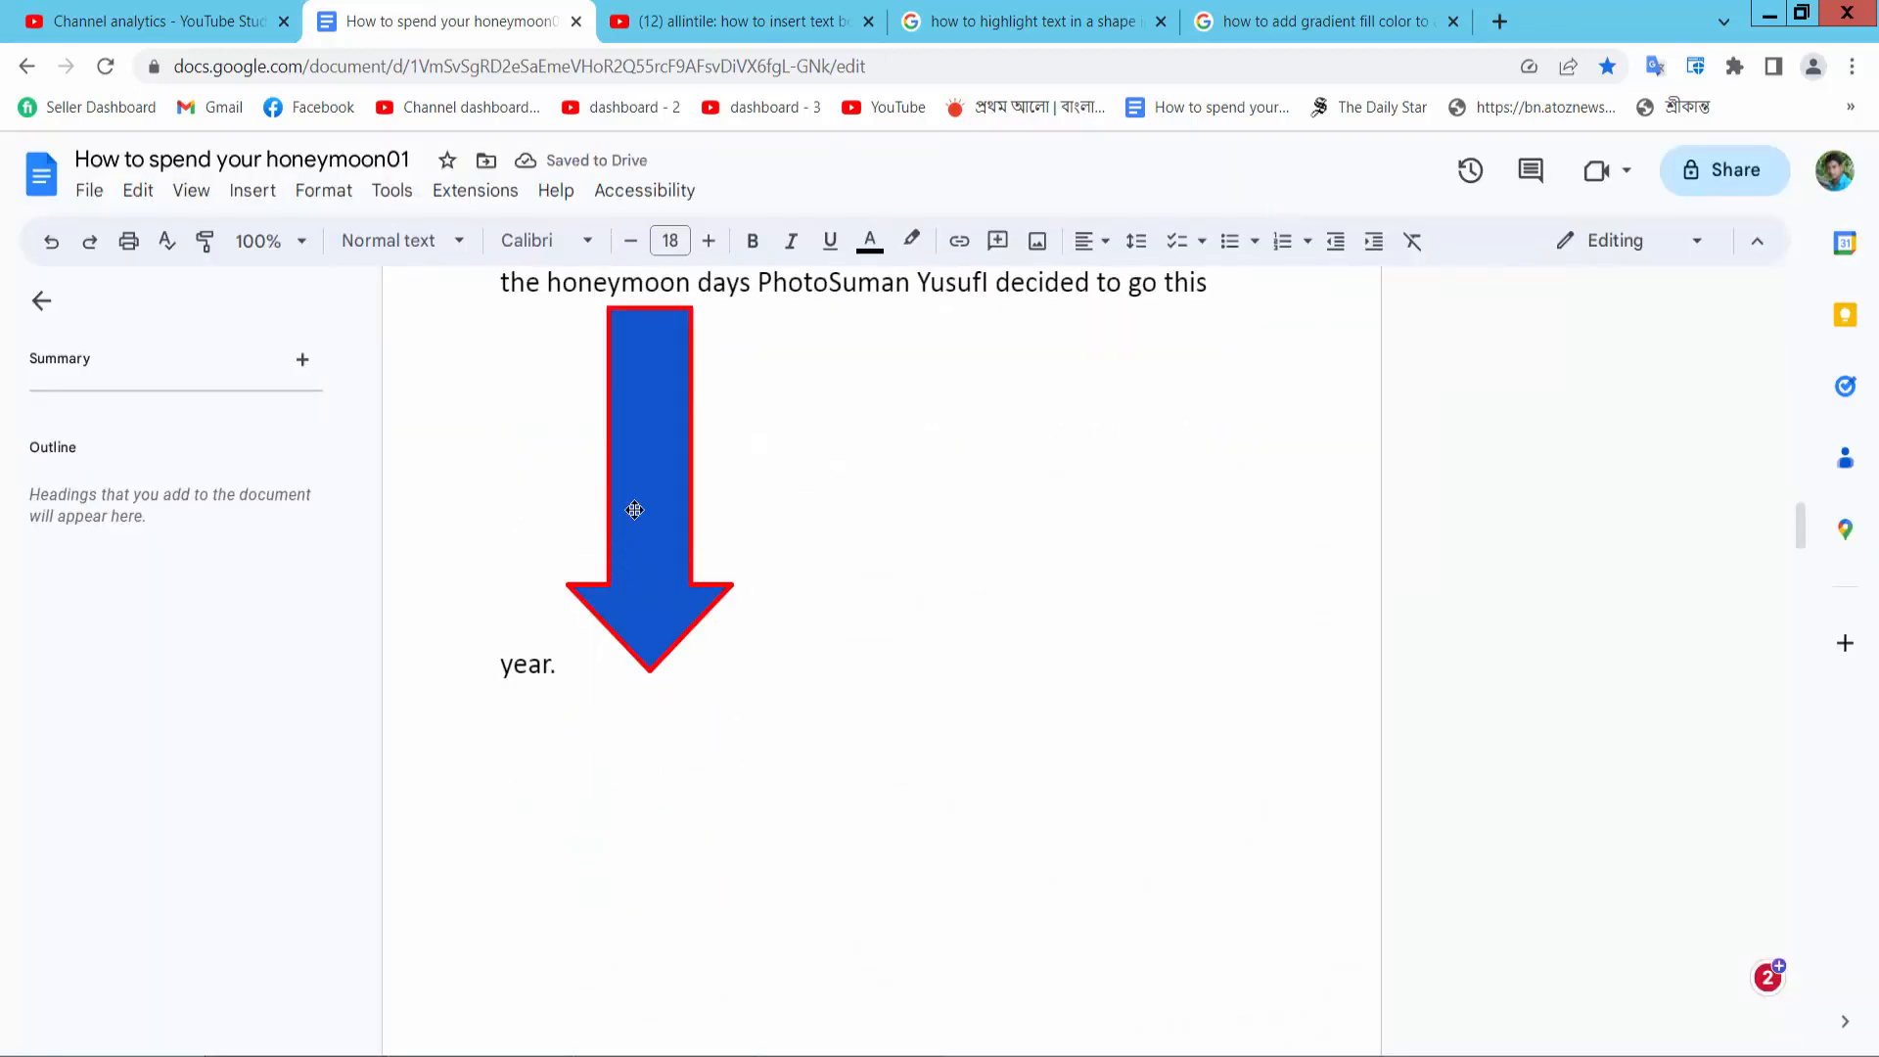
Set the arrow's wrapping to In front of text and drag it to sit just above the photo.
left_click(648, 491)
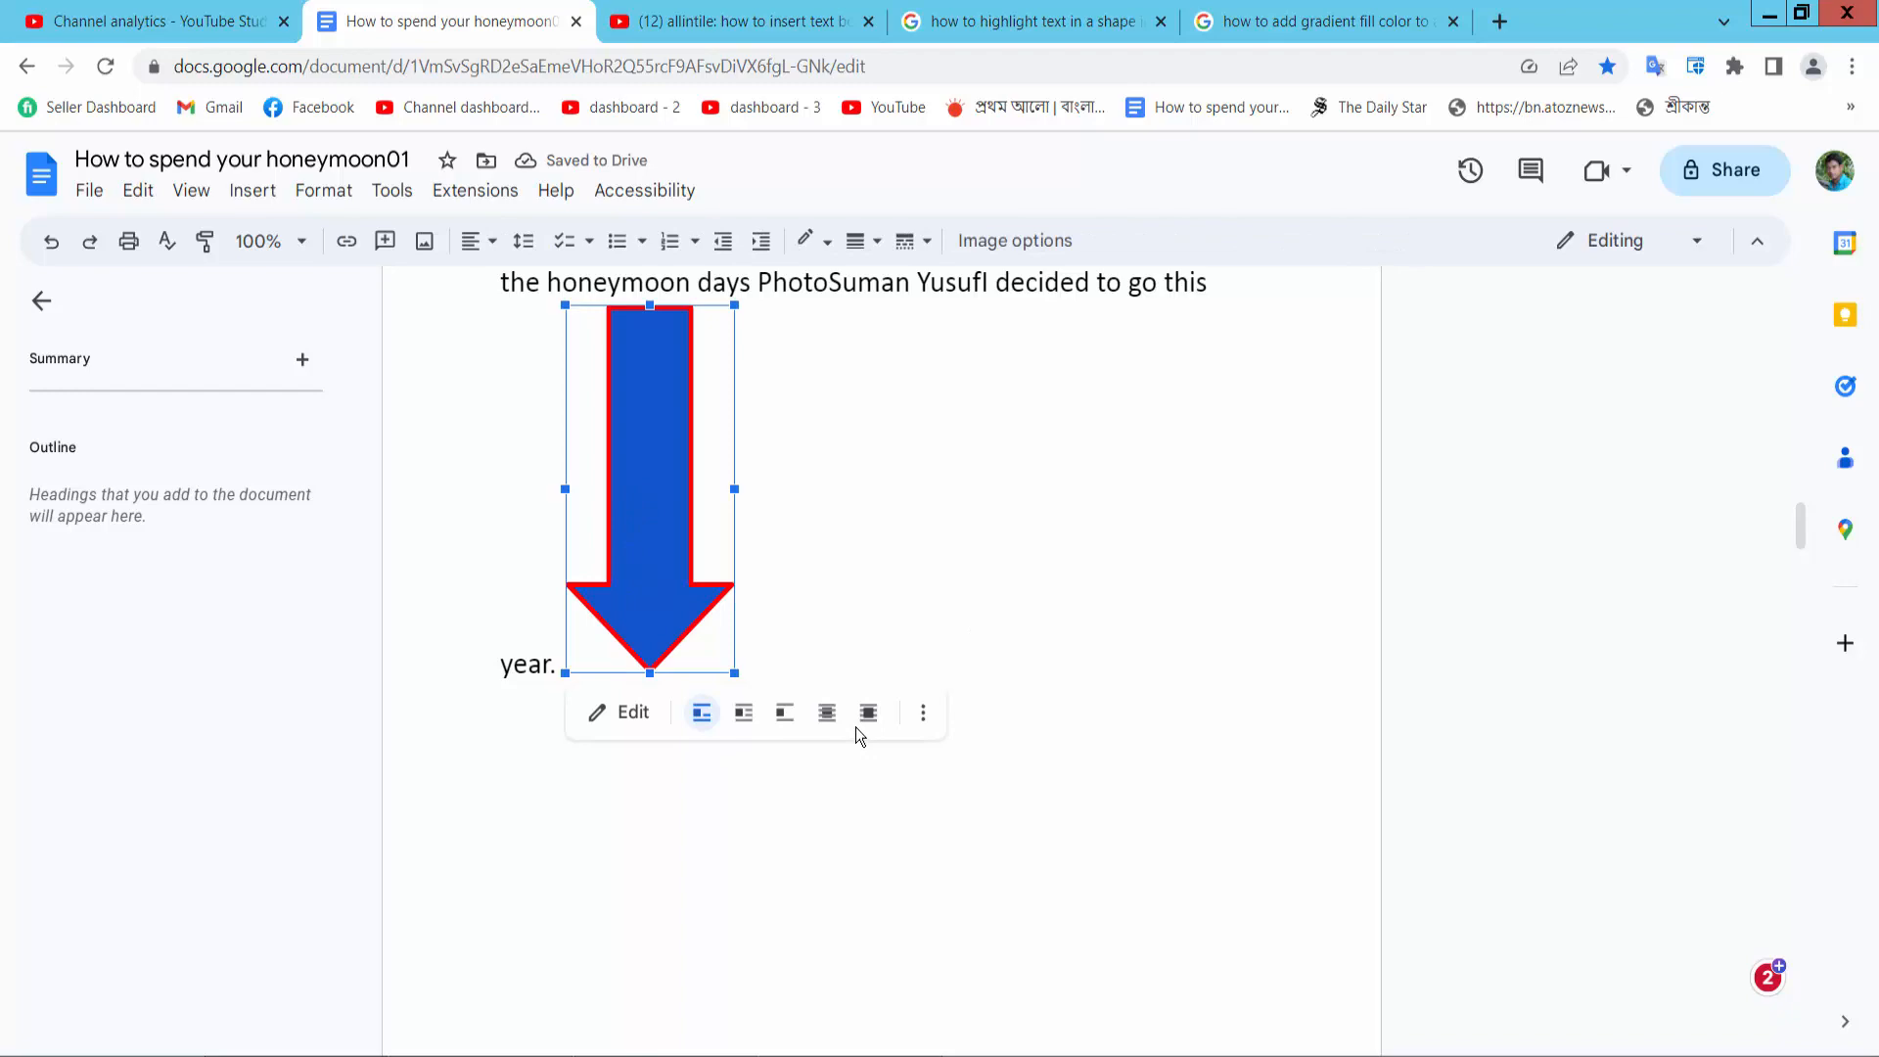
left_click(867, 712)
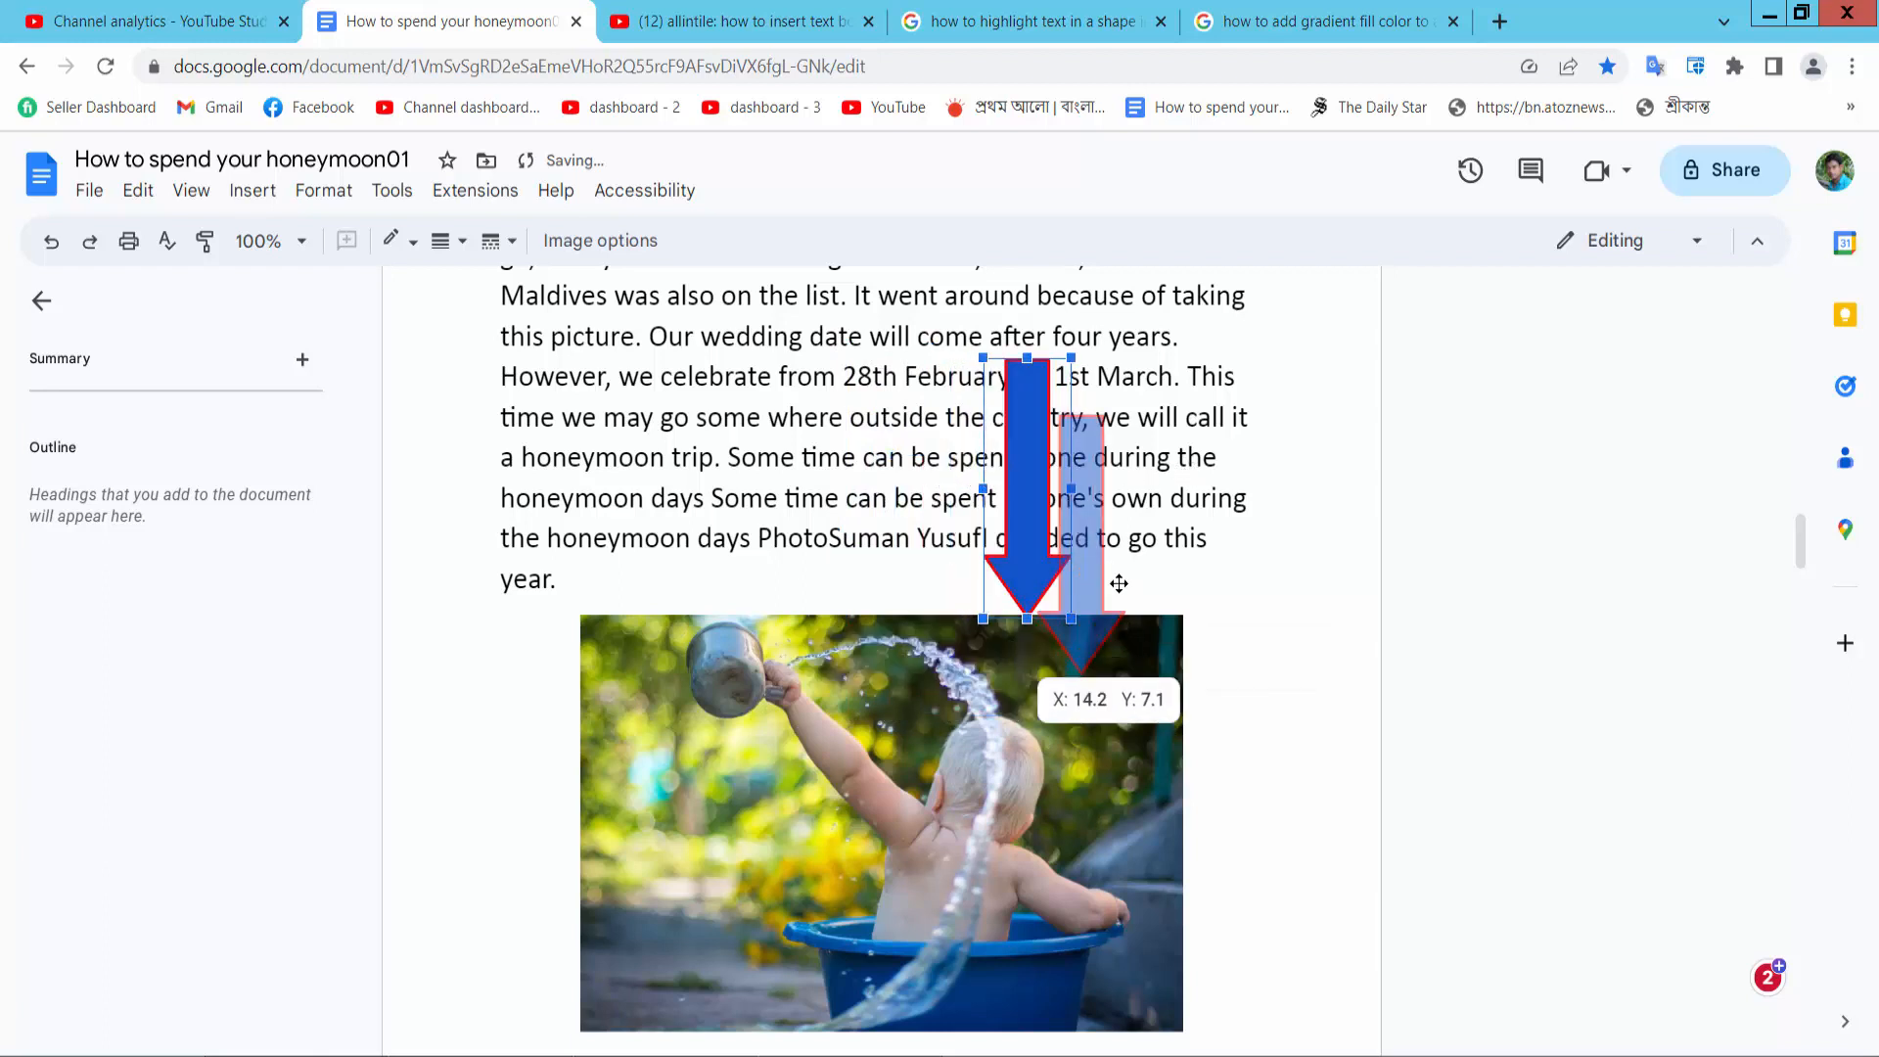
left_click_drag(1027, 480, 1235, 576)
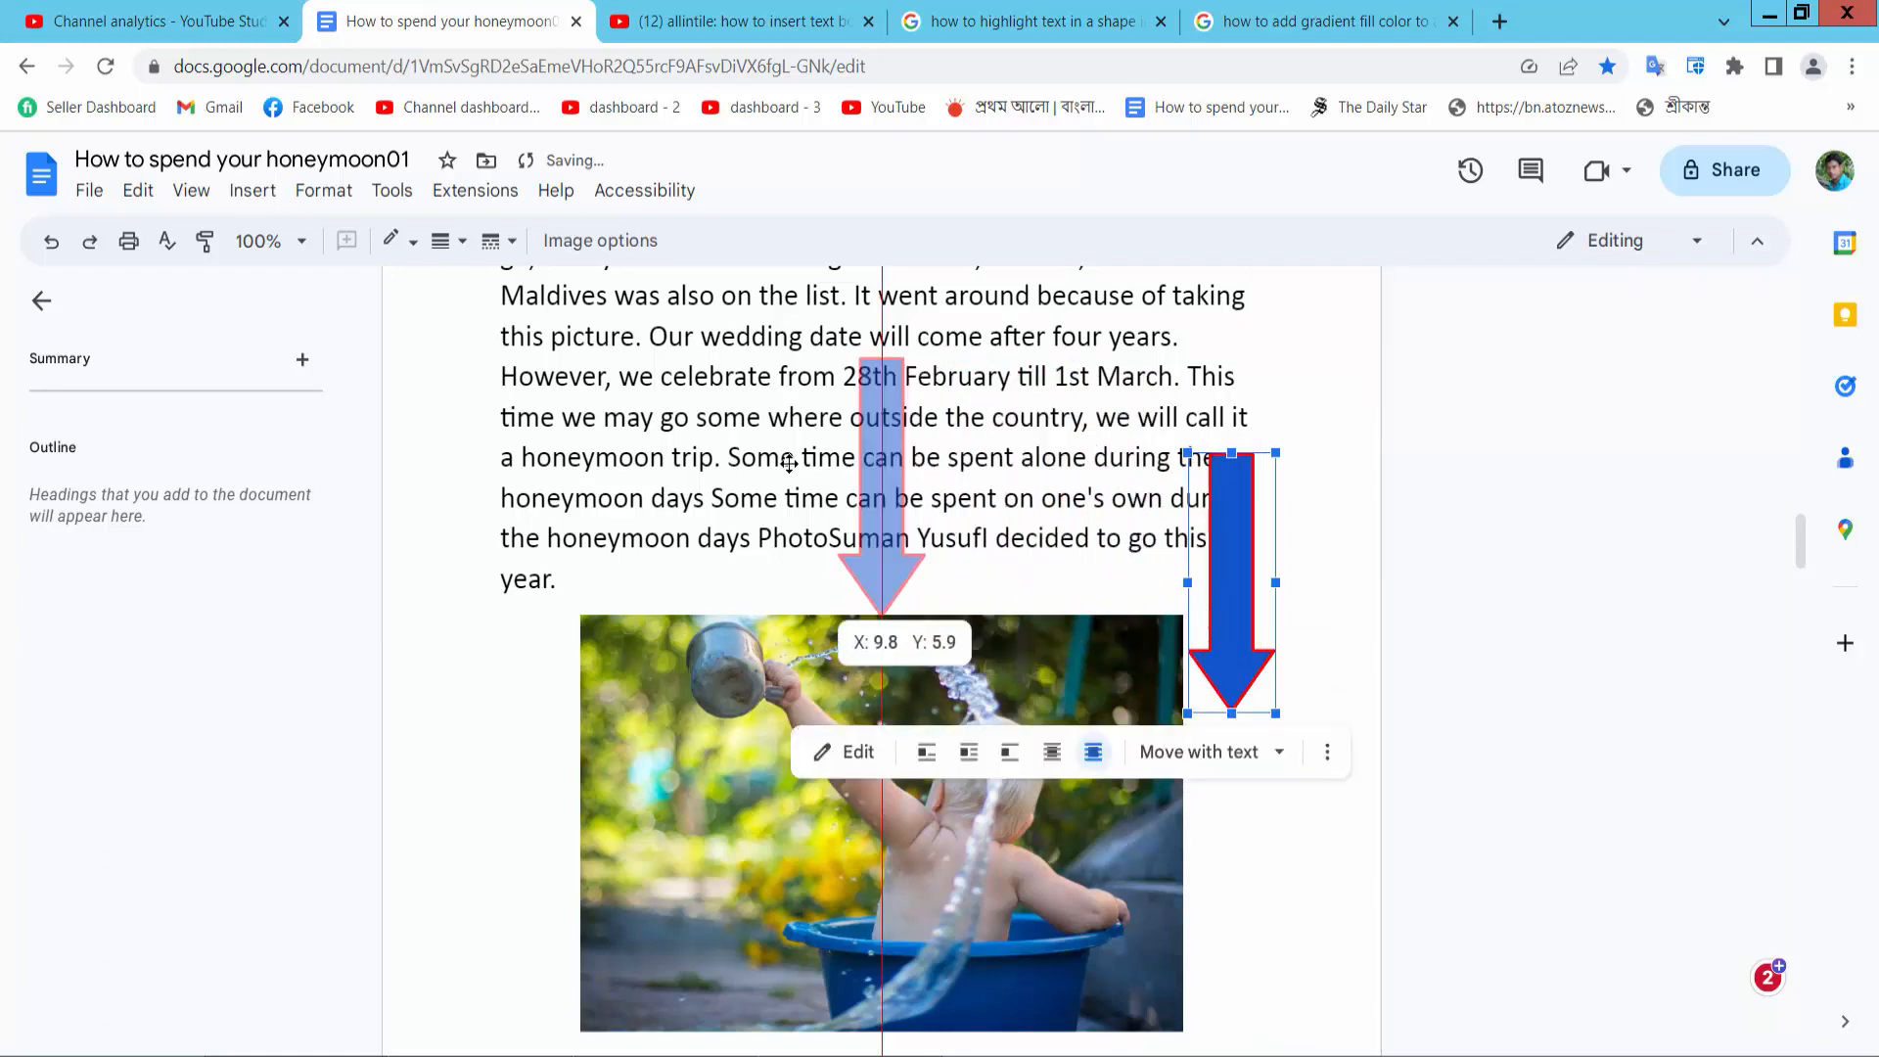
left_click_drag(1221, 575, 975, 514)
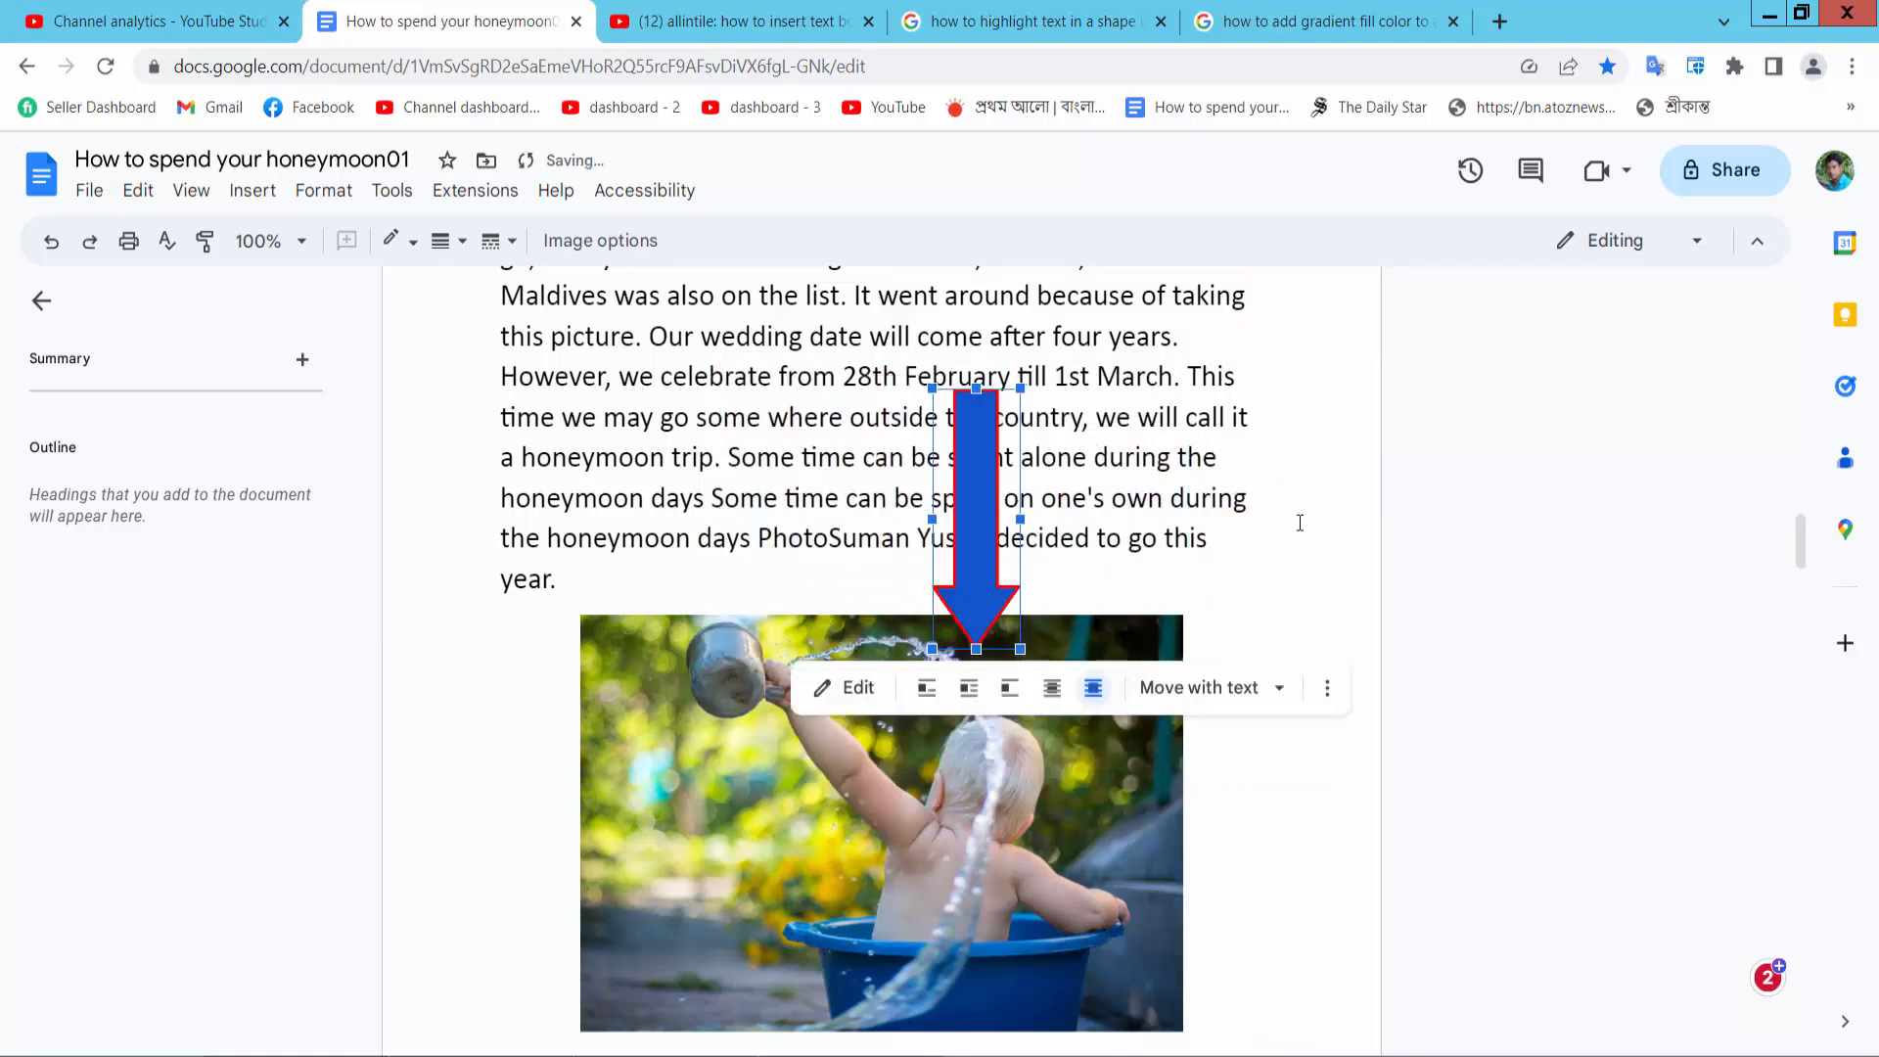
left_click(1270, 622)
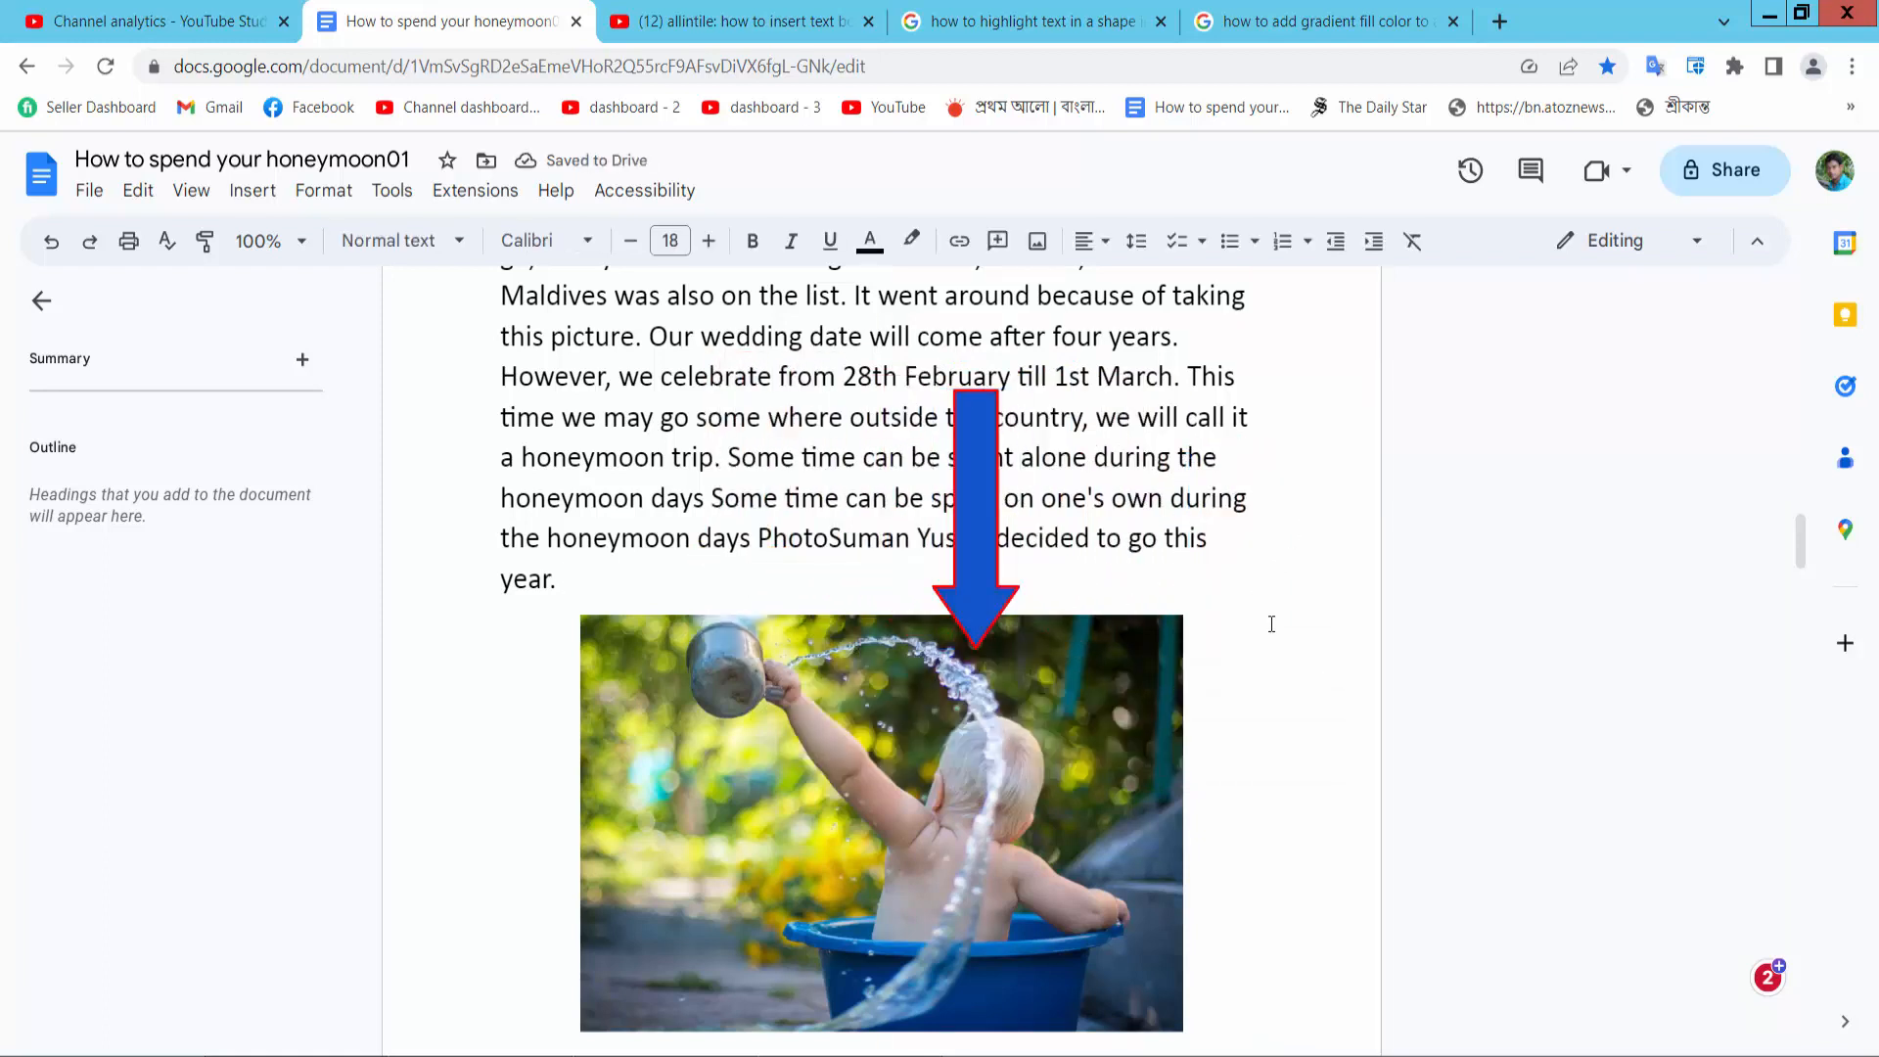